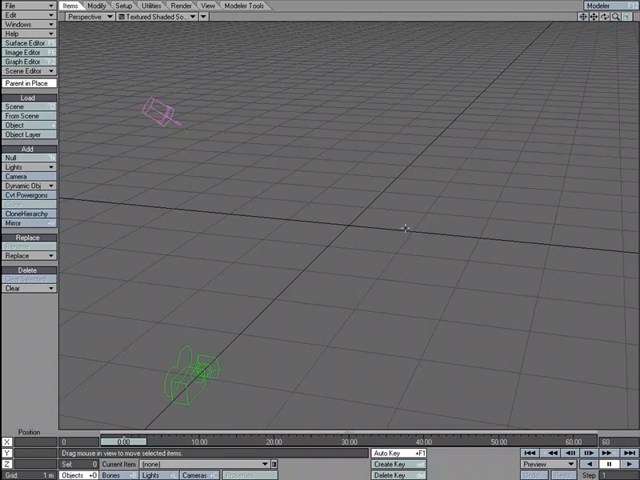
mouse_move(416, 236)
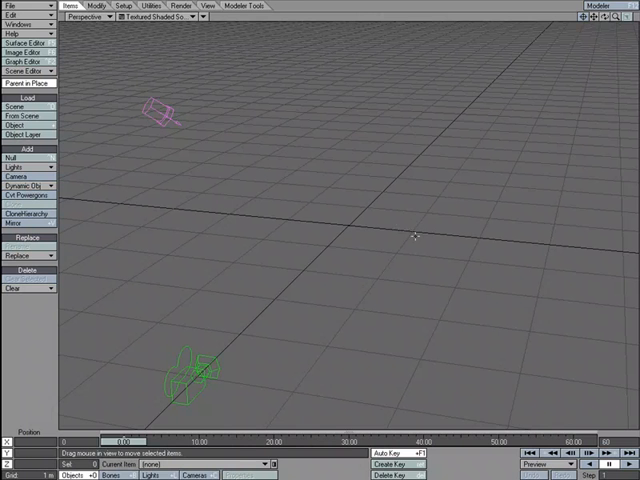
Add a null object named Light_Kit via Items > Add > Null and confirm it
left_click(12, 158)
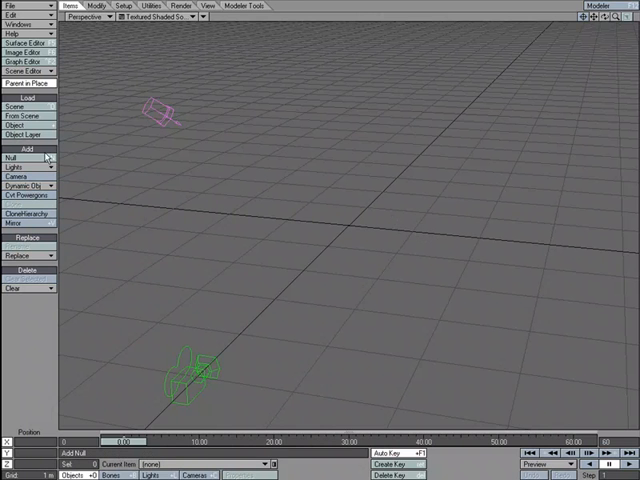
left_click(10, 156)
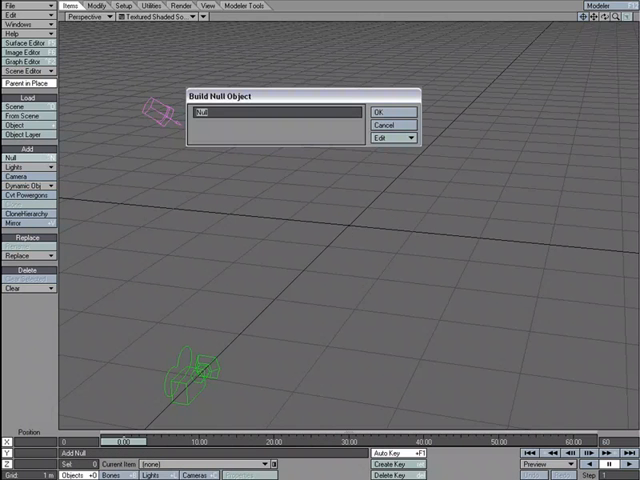
type("Light_")
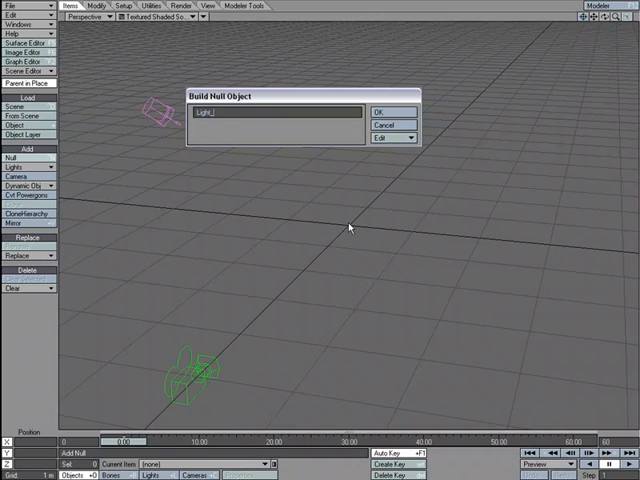
left_click(384, 110)
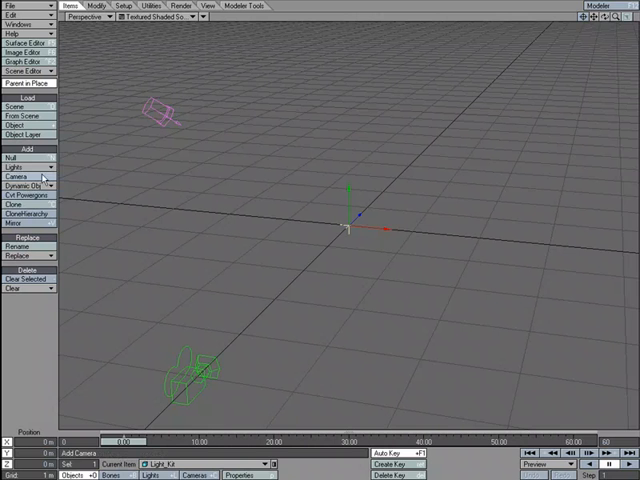
Add lights via Items > Add > Lights and drag them into position around the null
left_click(20, 166)
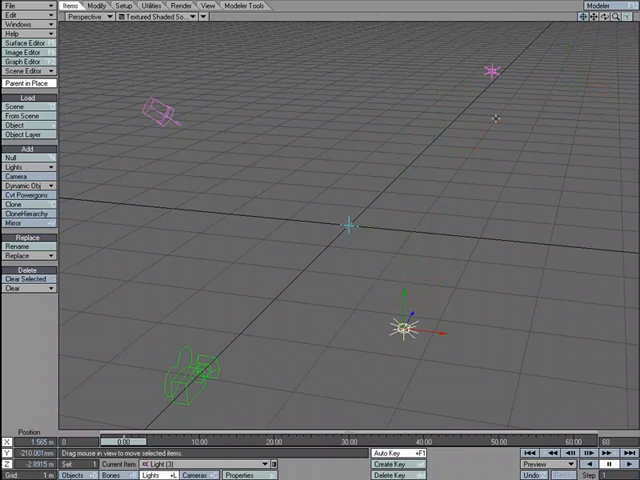
left_click(20, 176)
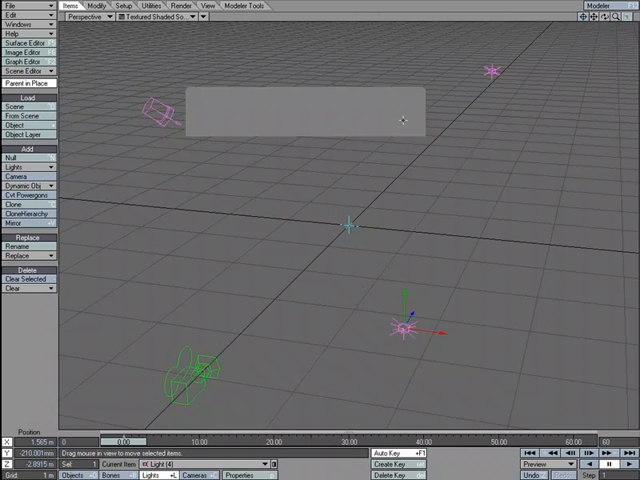
left_click_drag(398, 320, 276, 150)
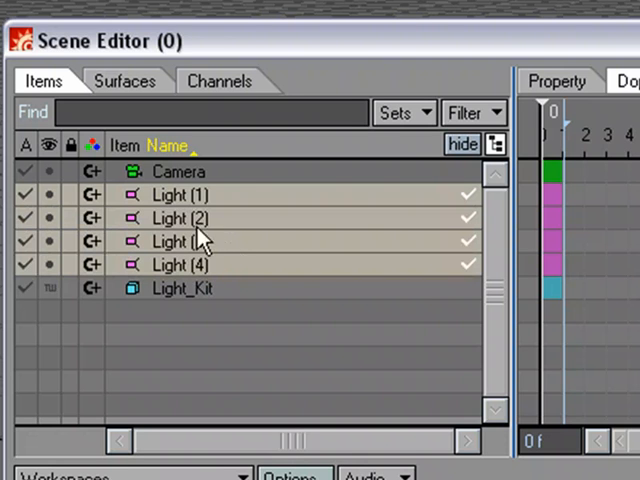
left_click(184, 288)
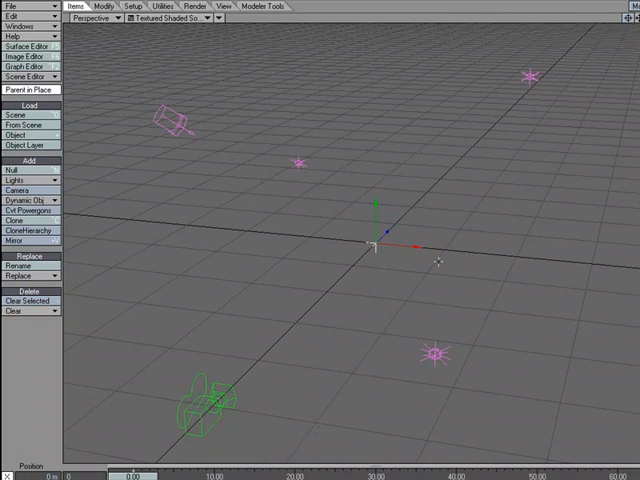
Save the scene under the new name Light_Kit.lws
left_click(16, 4)
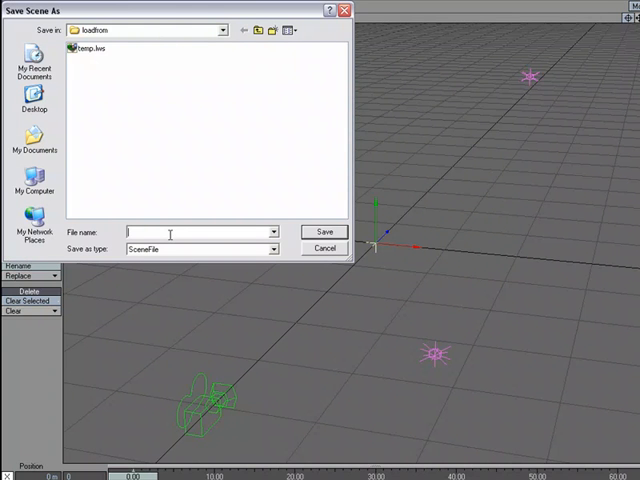
type("Light_")
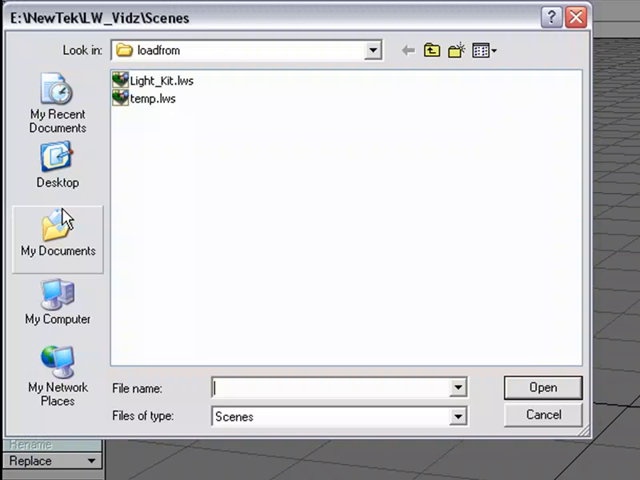
Choose Light_Kit.lws in Load Items From Scene to list its items
left_click(156, 80)
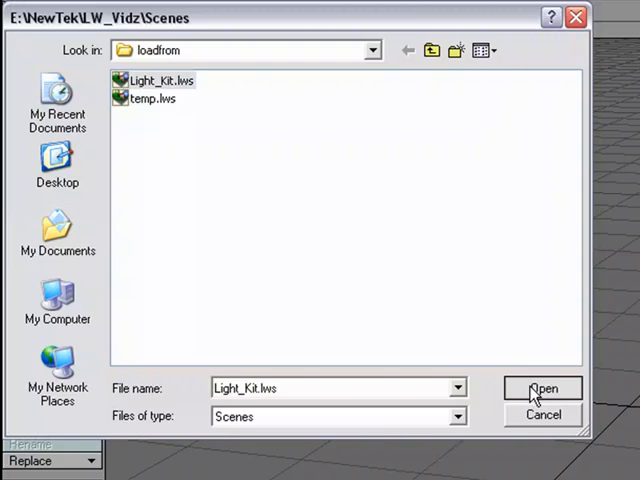
left_click(540, 388)
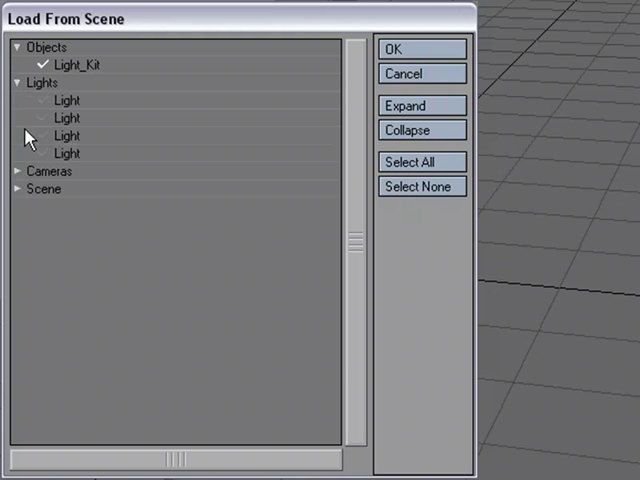
Expand the saved scene's item lists and load the checked Light_Kit null and four lights, leaving Camera out
left_click(18, 172)
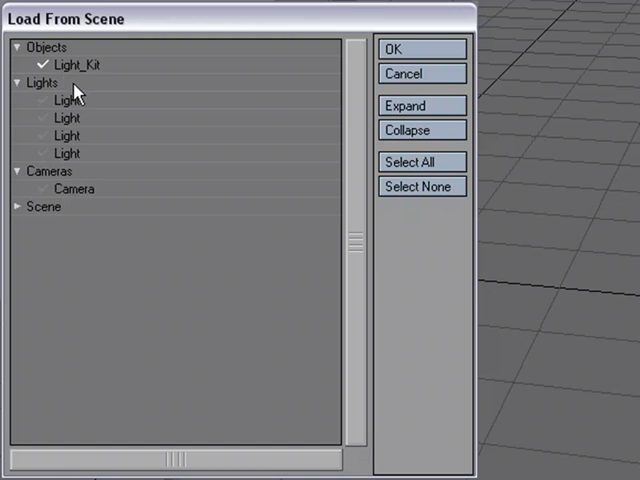
mouse_move(96, 70)
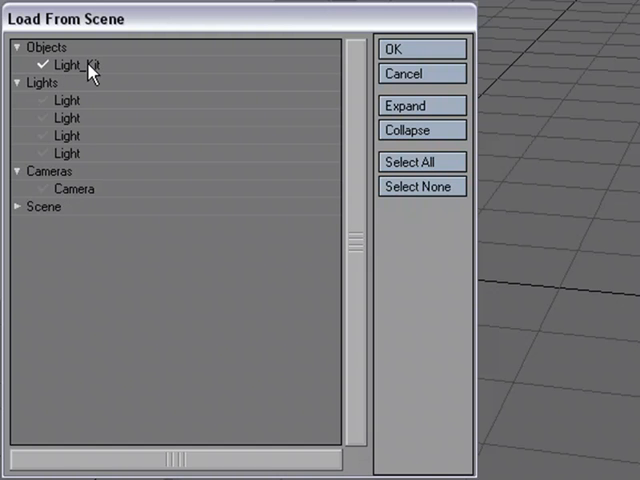
mouse_move(96, 72)
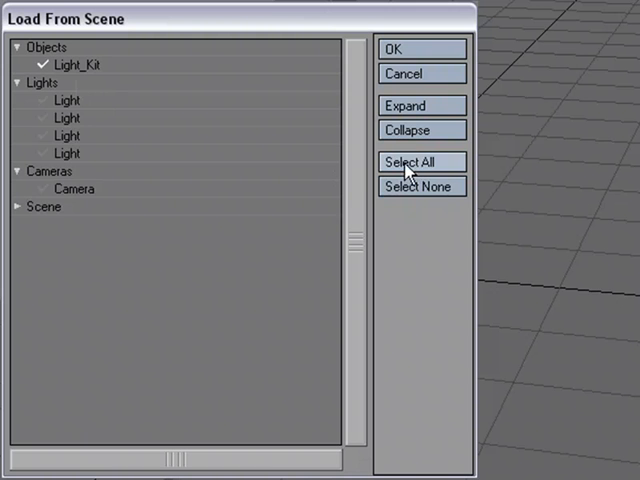
mouse_move(88, 132)
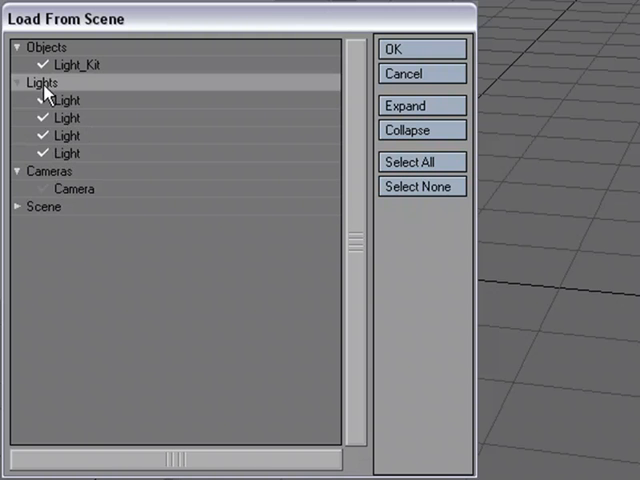
mouse_move(60, 172)
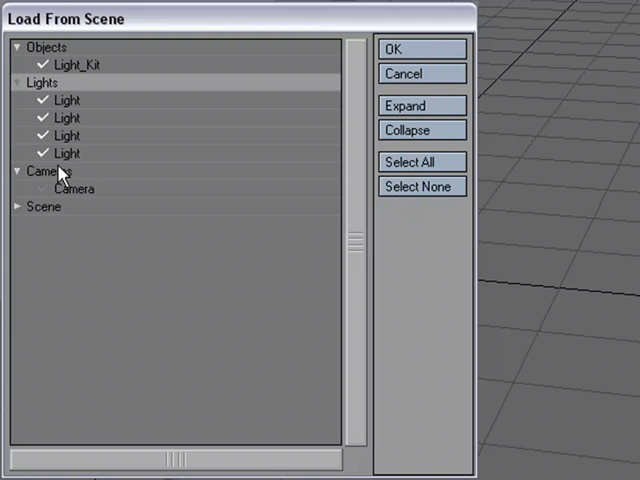
left_click(412, 48)
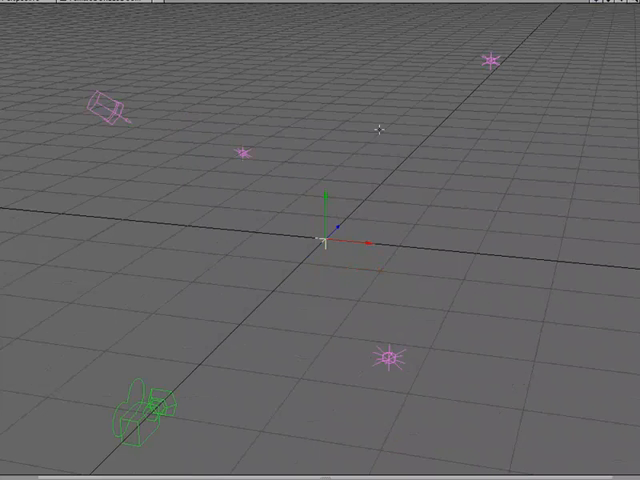
mouse_move(330, 276)
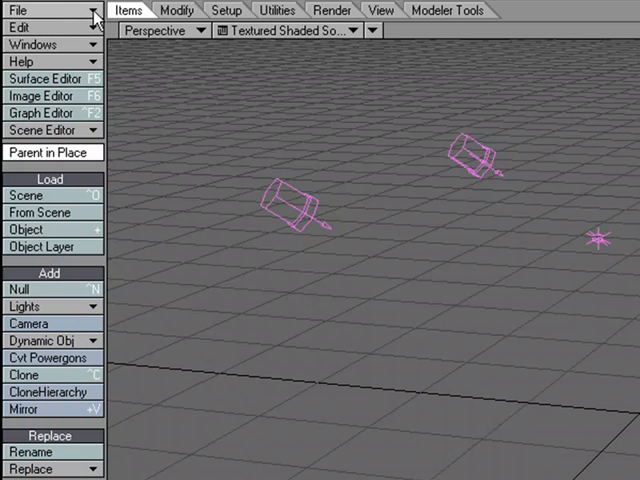
Run File > Load > Load Items From Scene again to bring in another light rig
left_click(20, 16)
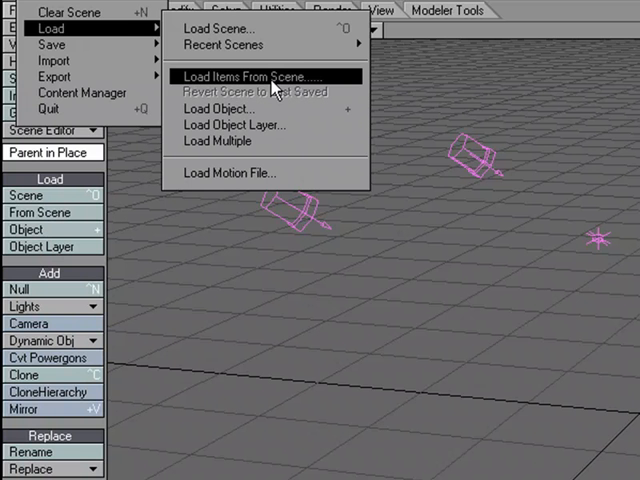
left_click(256, 76)
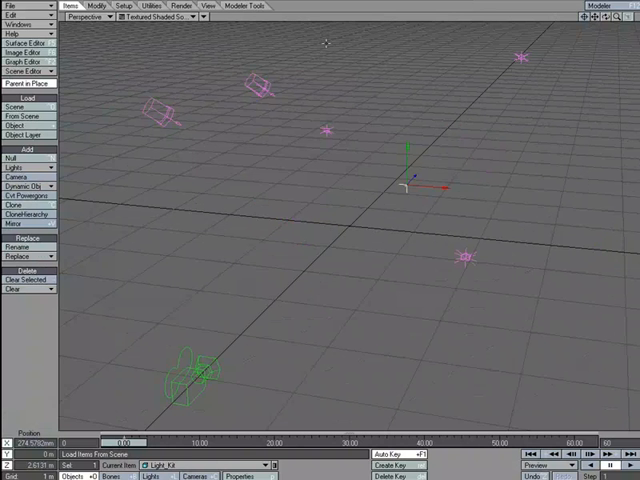
mouse_move(332, 162)
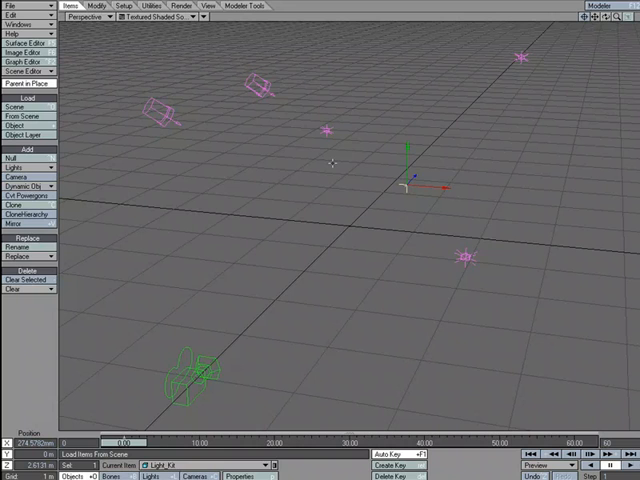